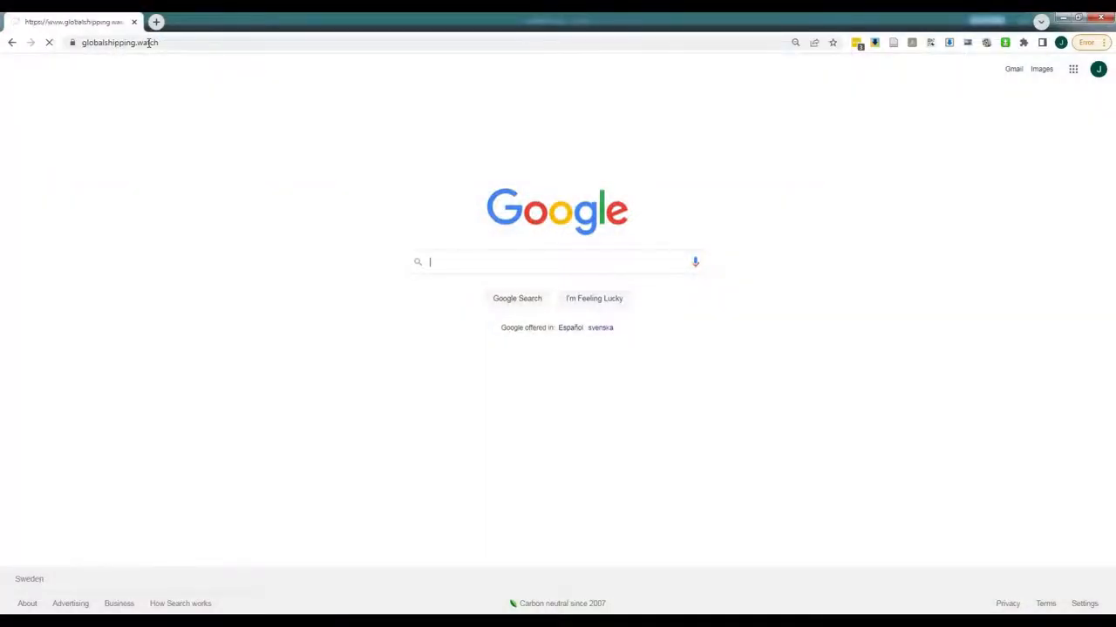
# Load globalshipping.watch and scroll through its introduction, how-it-works and what-it-is-for sections
pyautogui.press('Return')
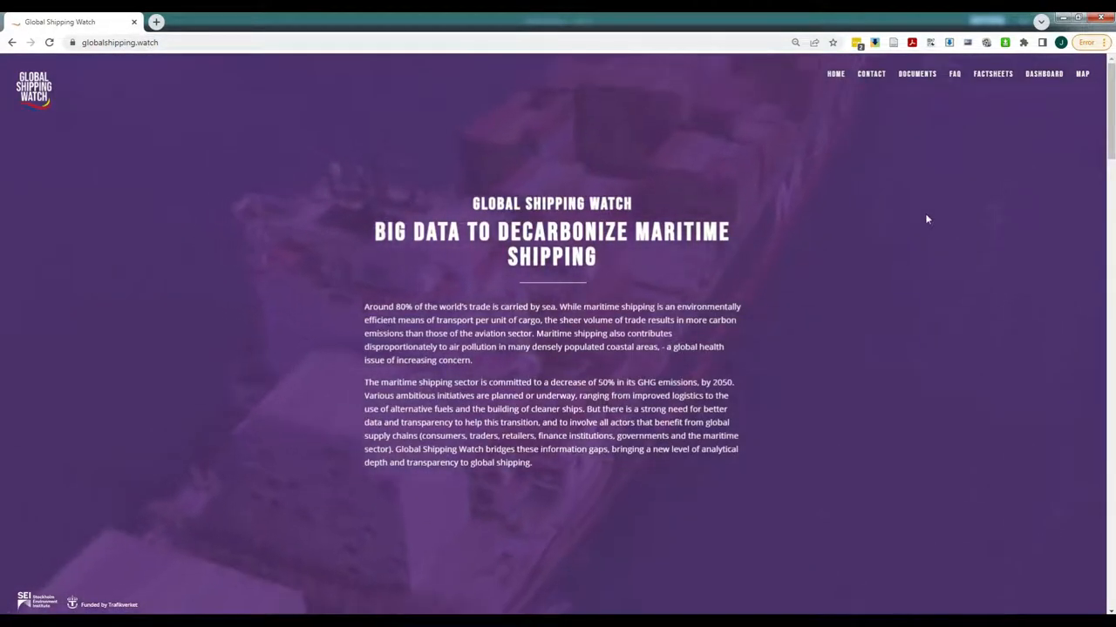
pyautogui.scroll(-3)
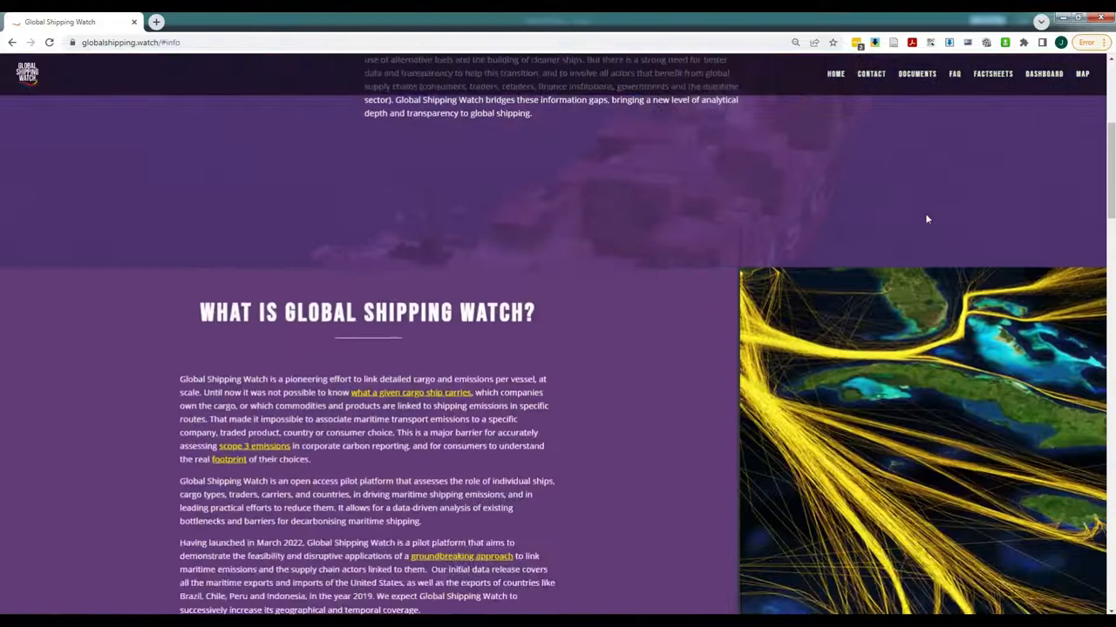
pyautogui.scroll(-3)
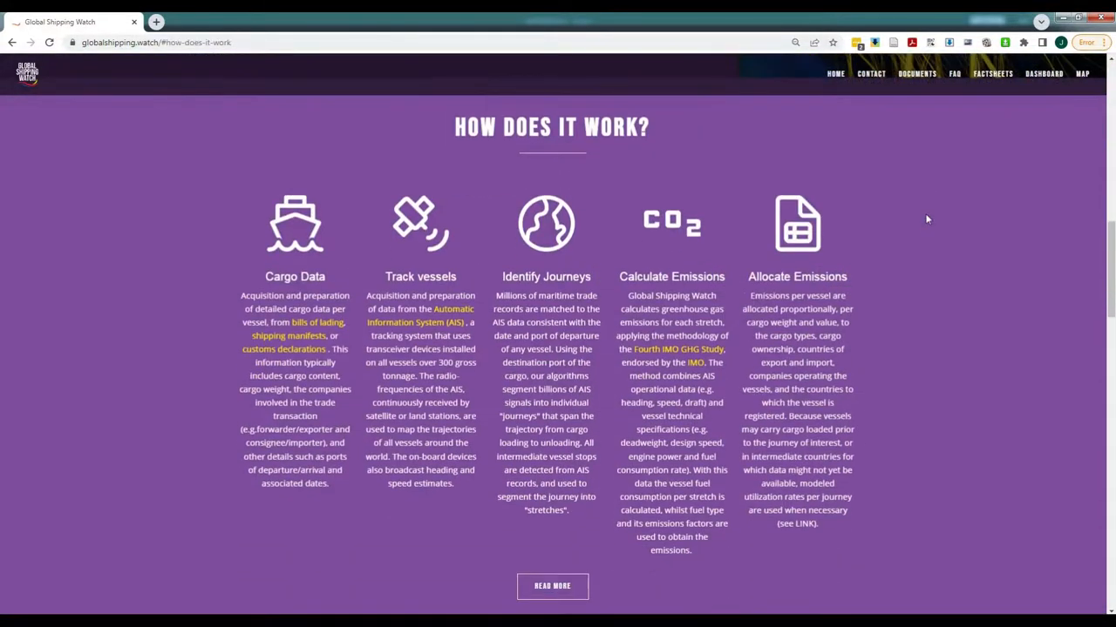
pyautogui.scroll(-3)
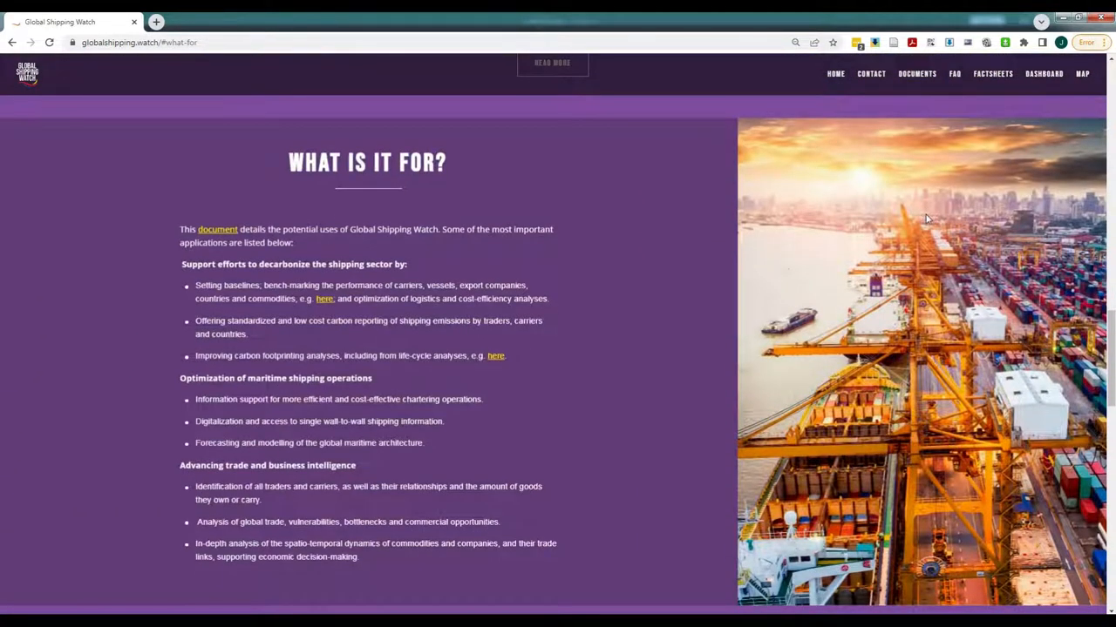
pyautogui.moveTo(889, 197)
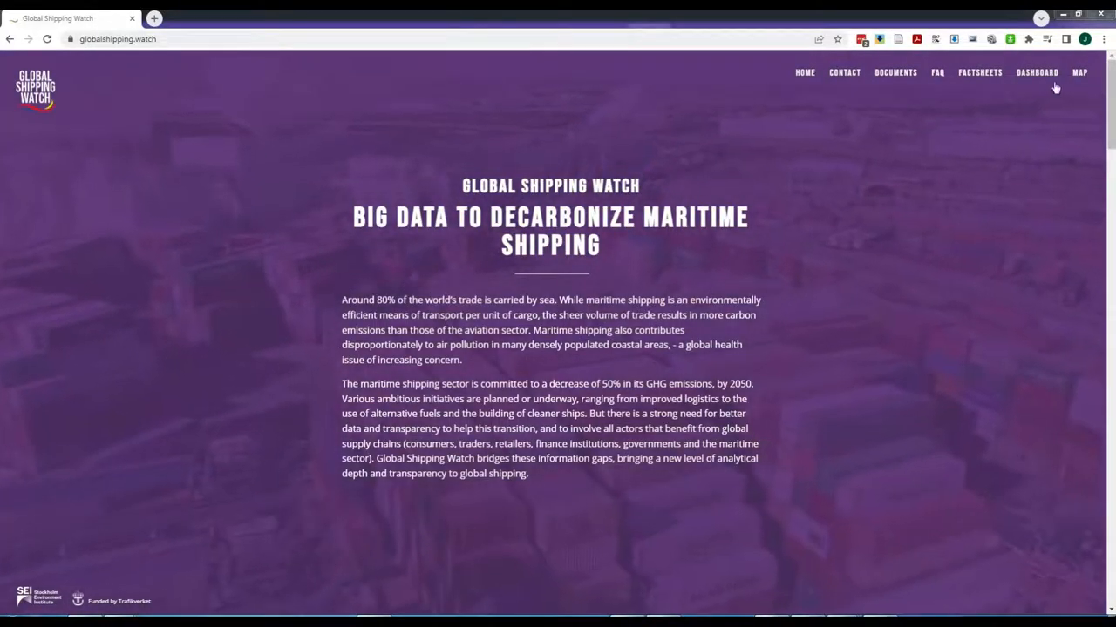
# Enter the MAP view, accept the alpha disclaimer, and expand the Trade Context dropdown
pyautogui.click(1079, 73)
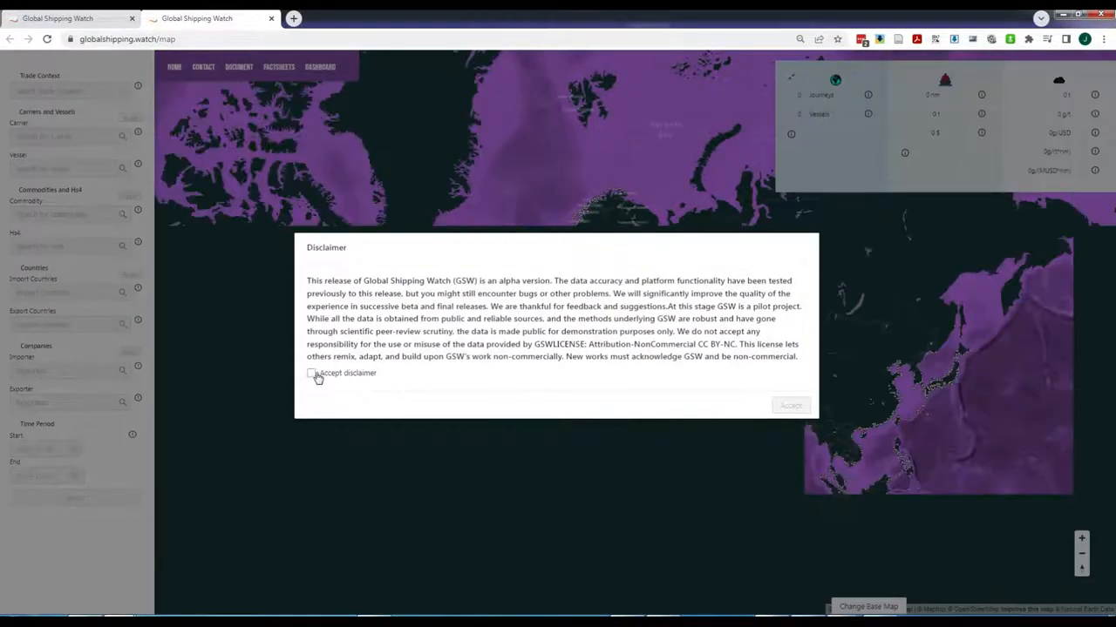
pyautogui.click(310, 373)
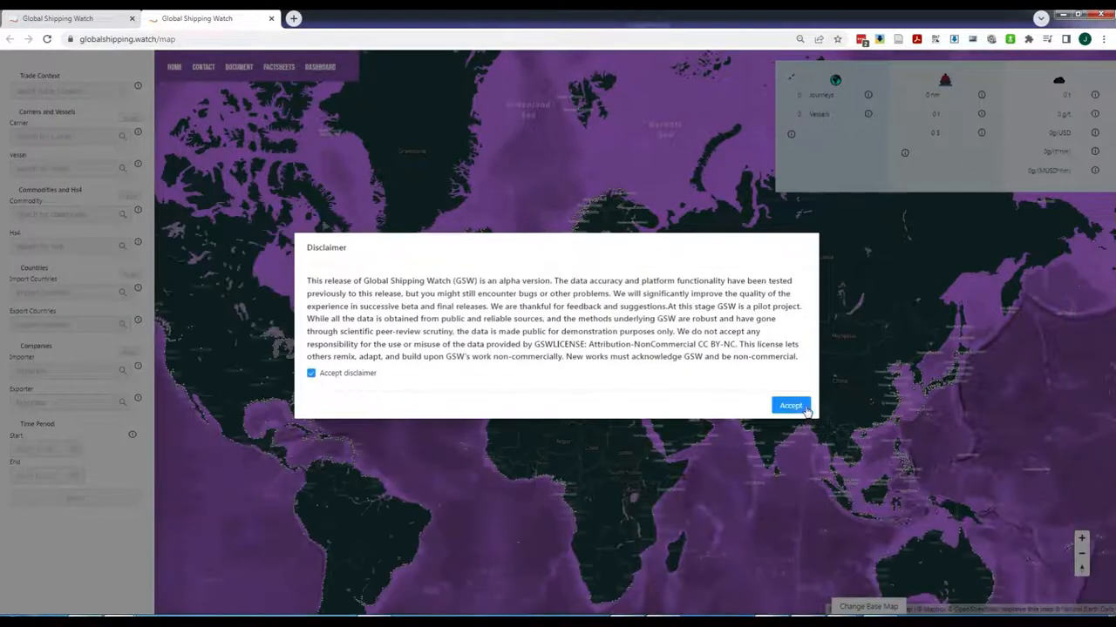
pyautogui.click(790, 405)
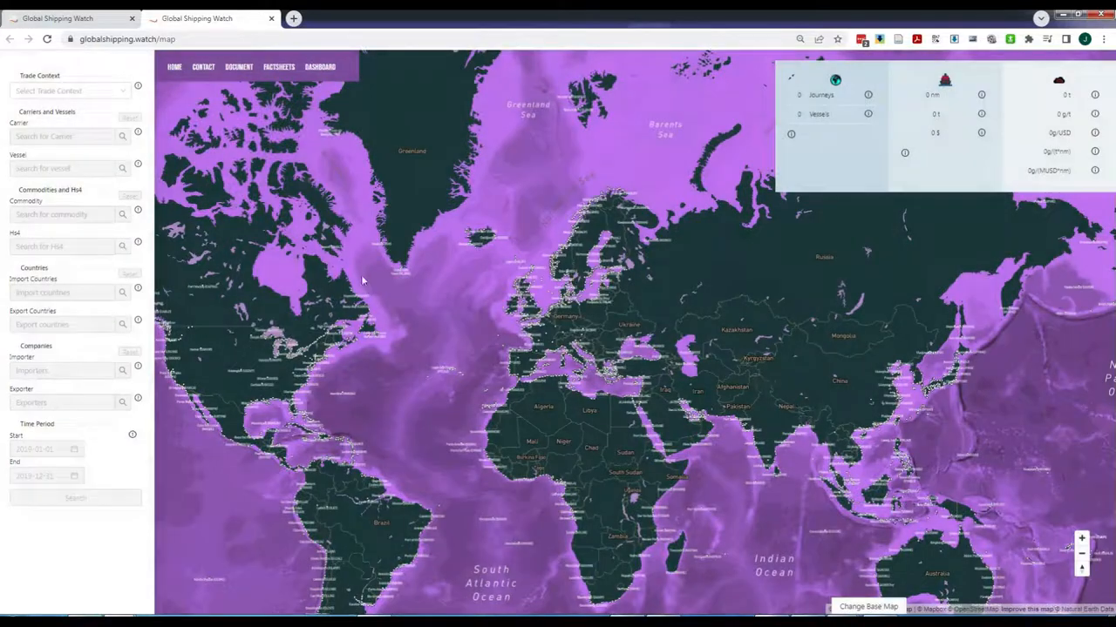
pyautogui.click(69, 90)
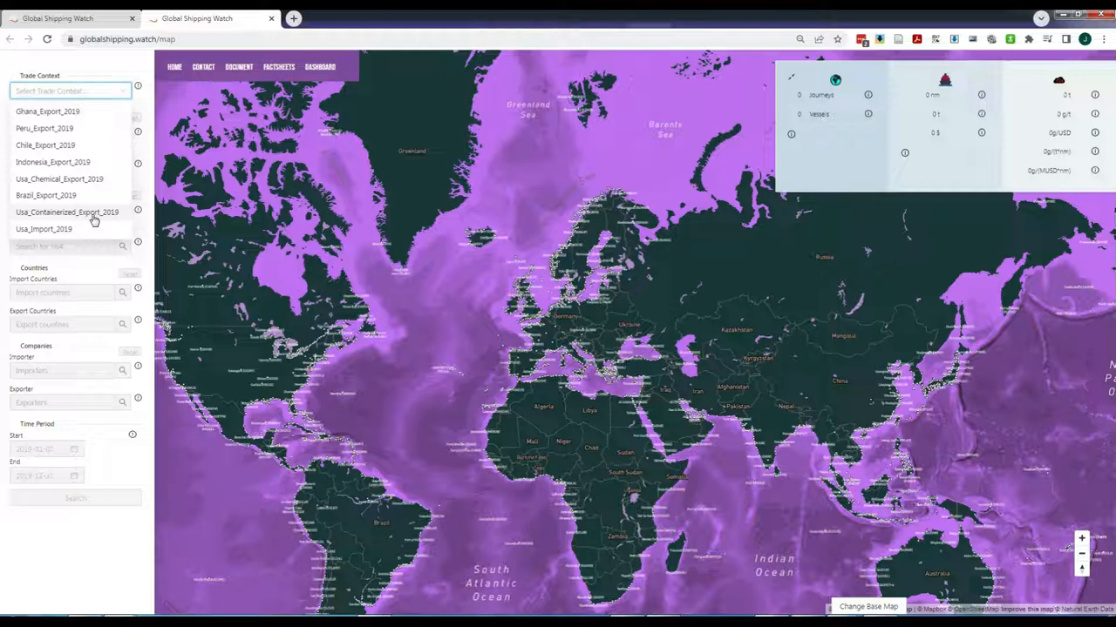
# Choose the Usa_Containerized_Export_2019 dataset as the trade context
pyautogui.click(66, 213)
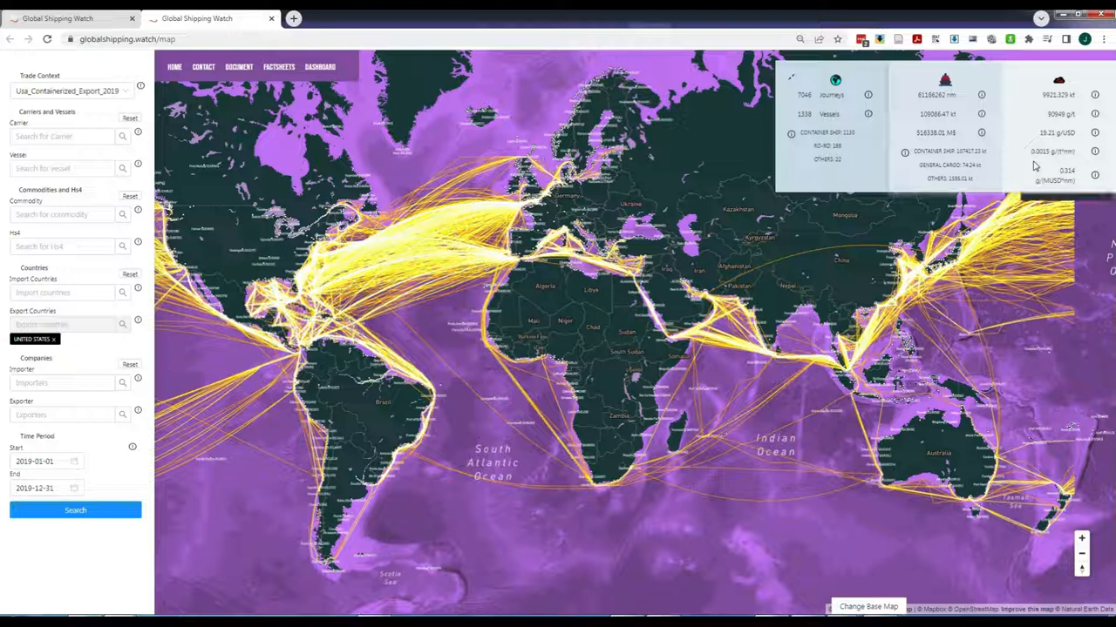
pyautogui.moveTo(1037, 155)
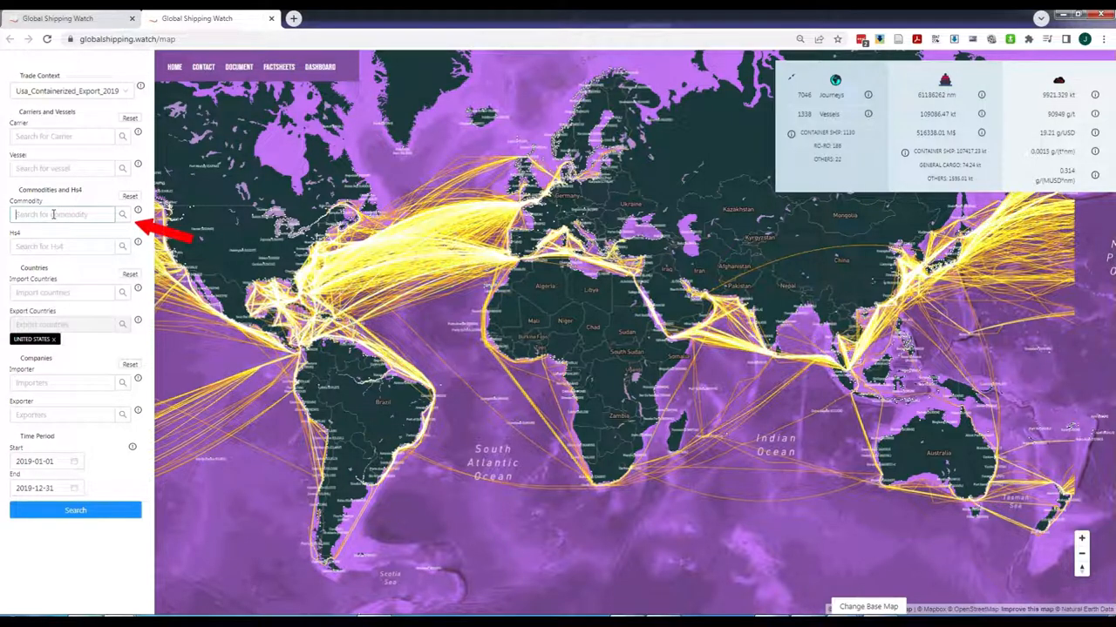
# Filter the commodity to VEHICLES AND PARTS AND ACCESSORIES THEREOF via 'veh'
pyautogui.write('vehicles')
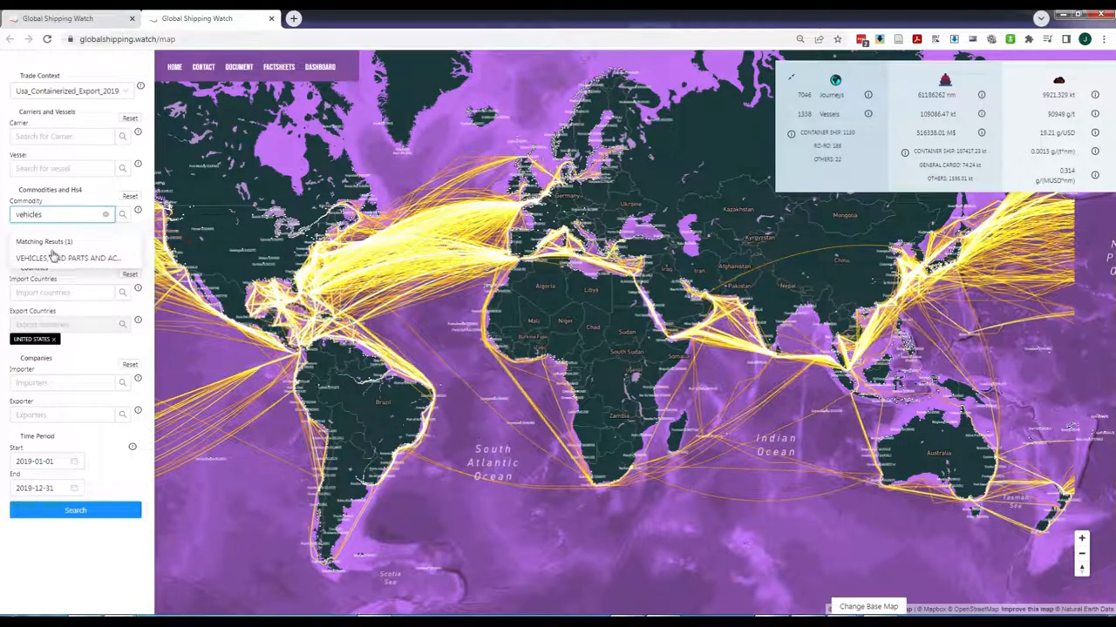
pyautogui.click(66, 258)
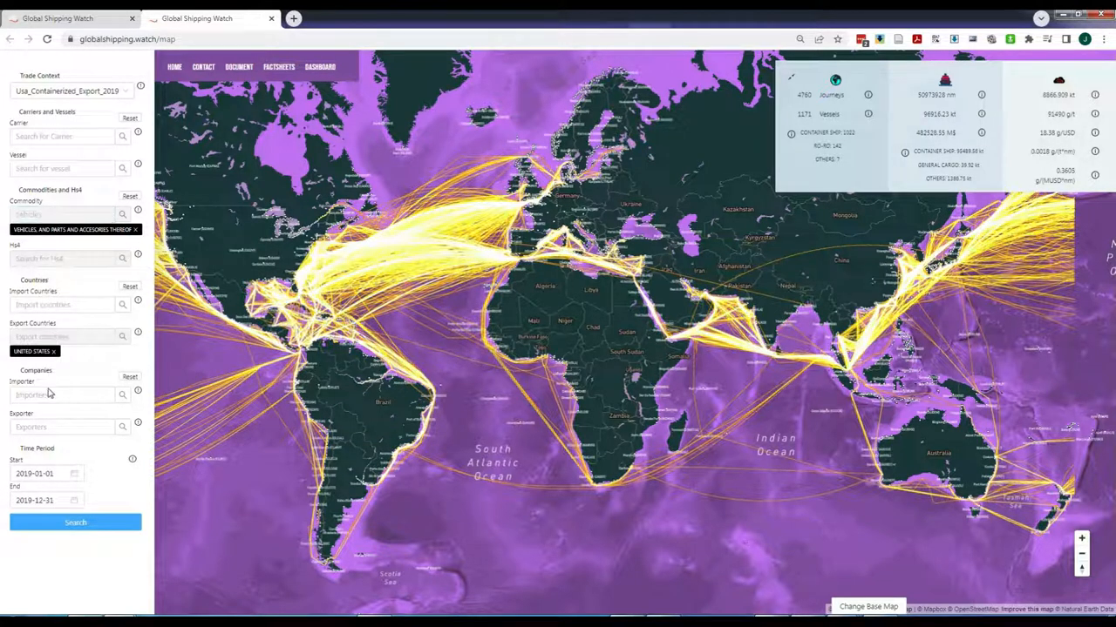
# Set TESLA as the exporter via 'te' in the Exporter field
pyautogui.write('te')
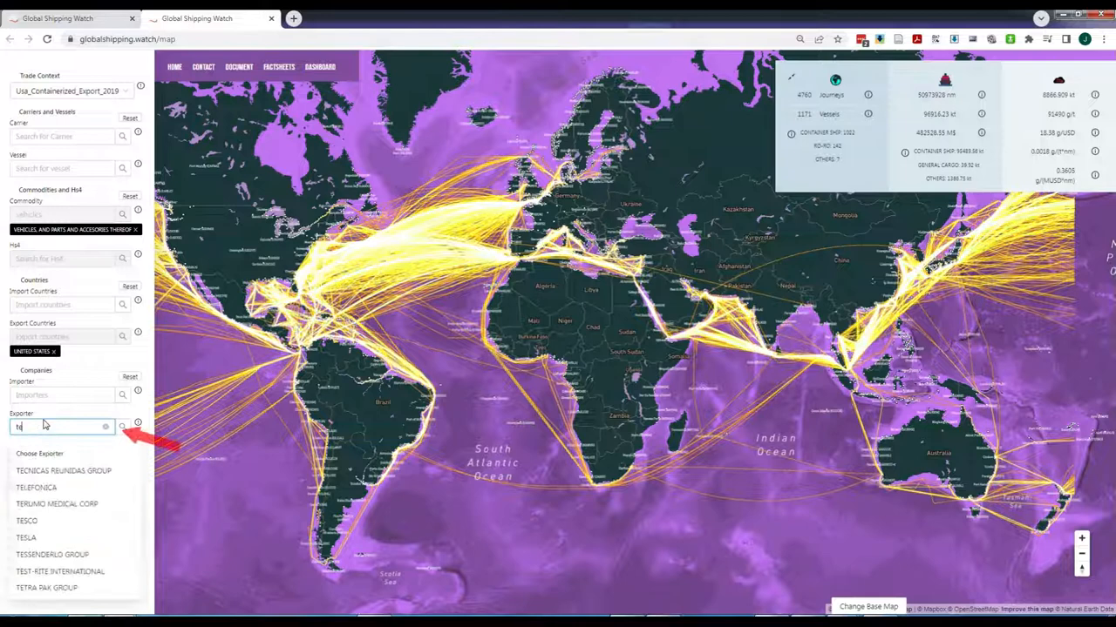
pyautogui.click(26, 536)
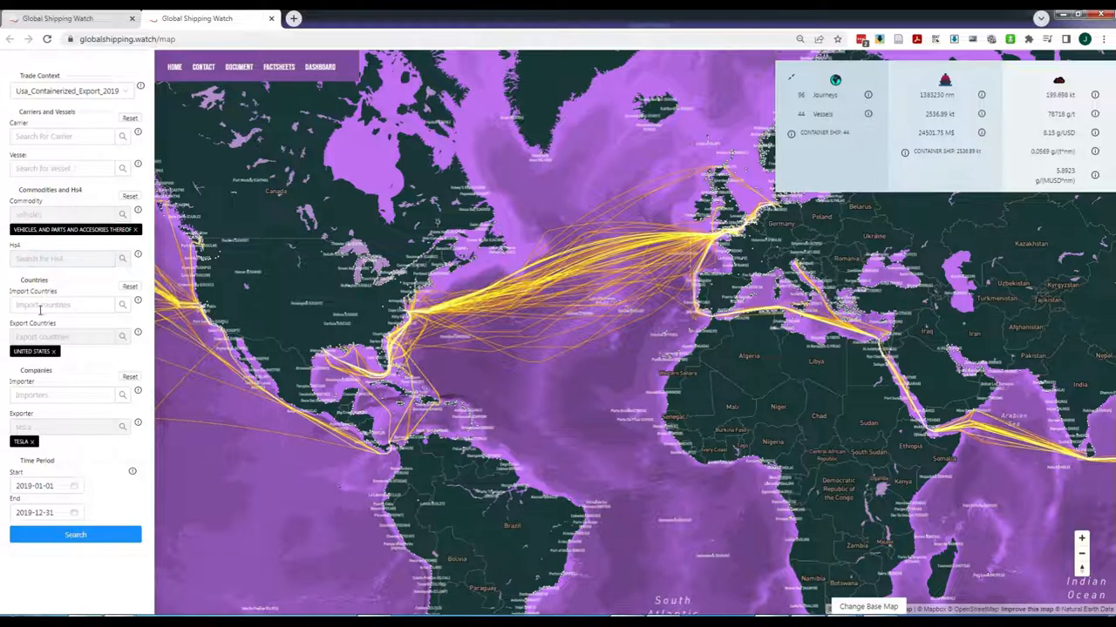
# Set NETHERLANDS as the import country via 'net' in the Import Countries field
pyautogui.click(61, 305)
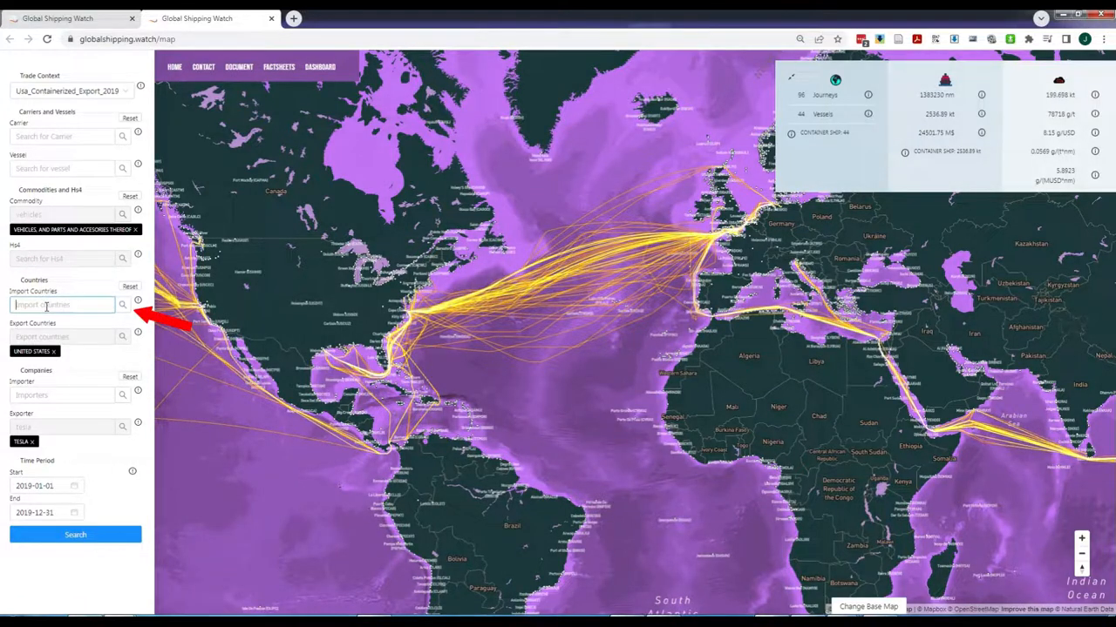
pyautogui.write('nether')
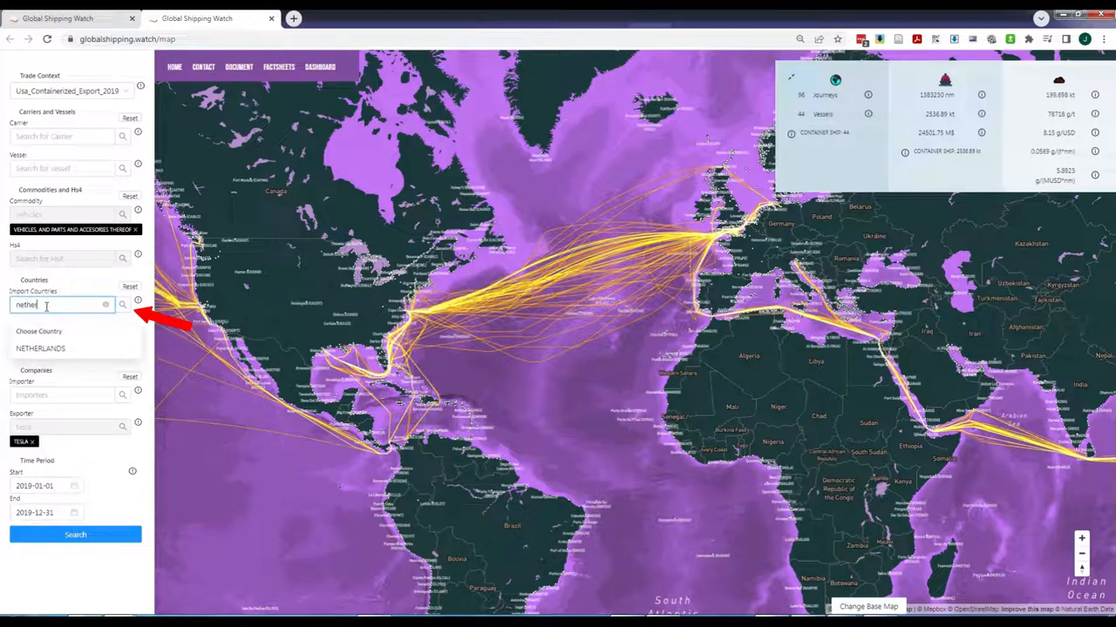
pyautogui.click(40, 348)
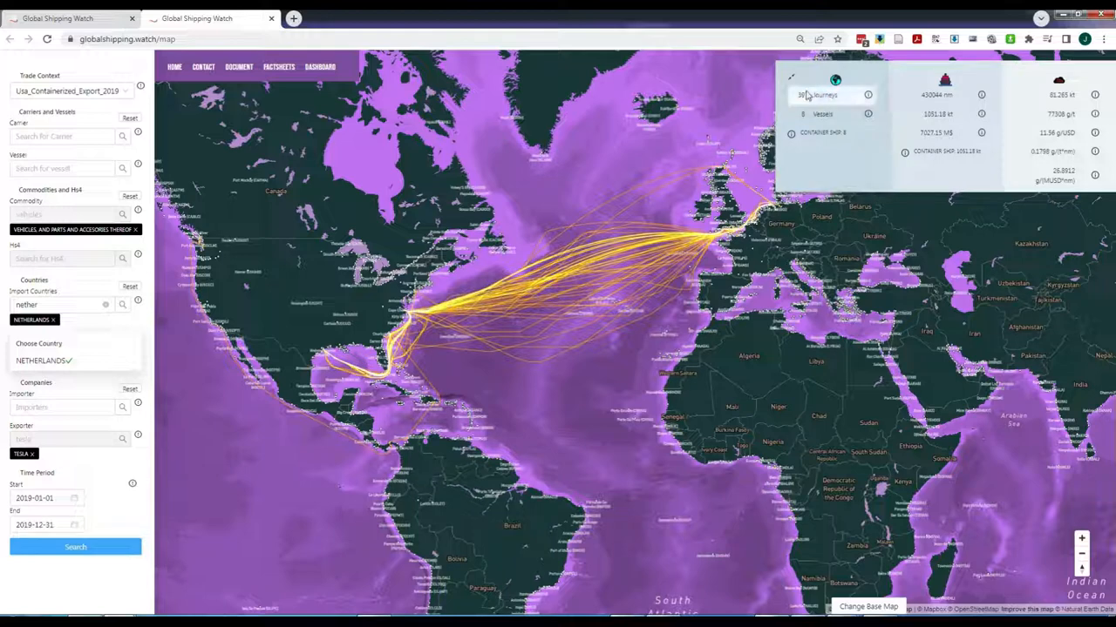
pyautogui.moveTo(514, 330)
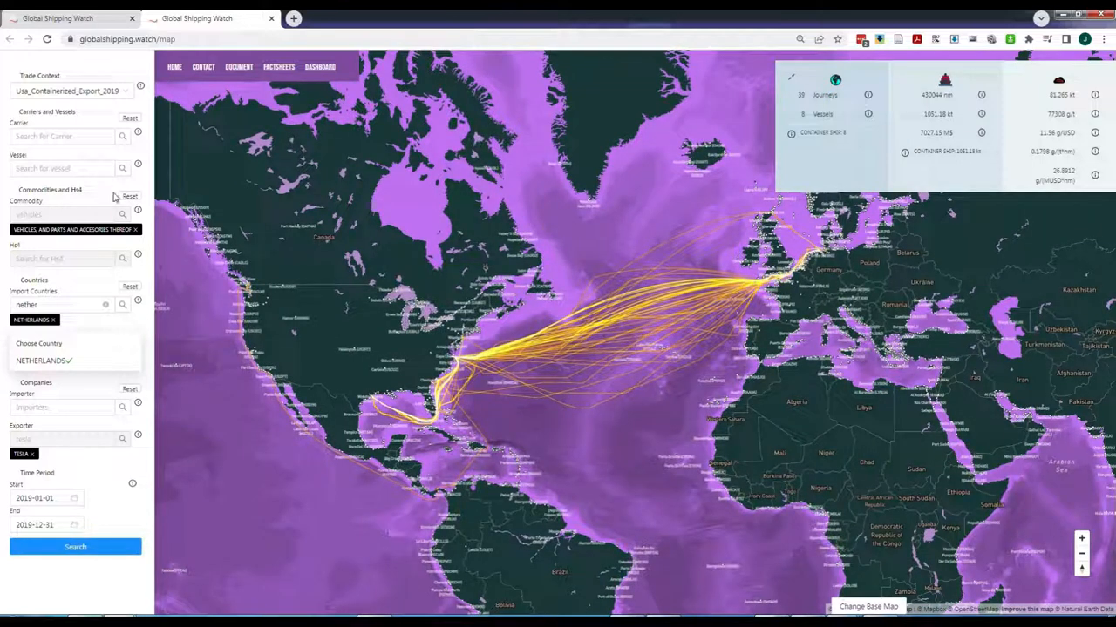
# Search the Vessel field and select MAERSK IDAHO to show its voyage details
pyautogui.click(61, 167)
pyautogui.write('maersk i')
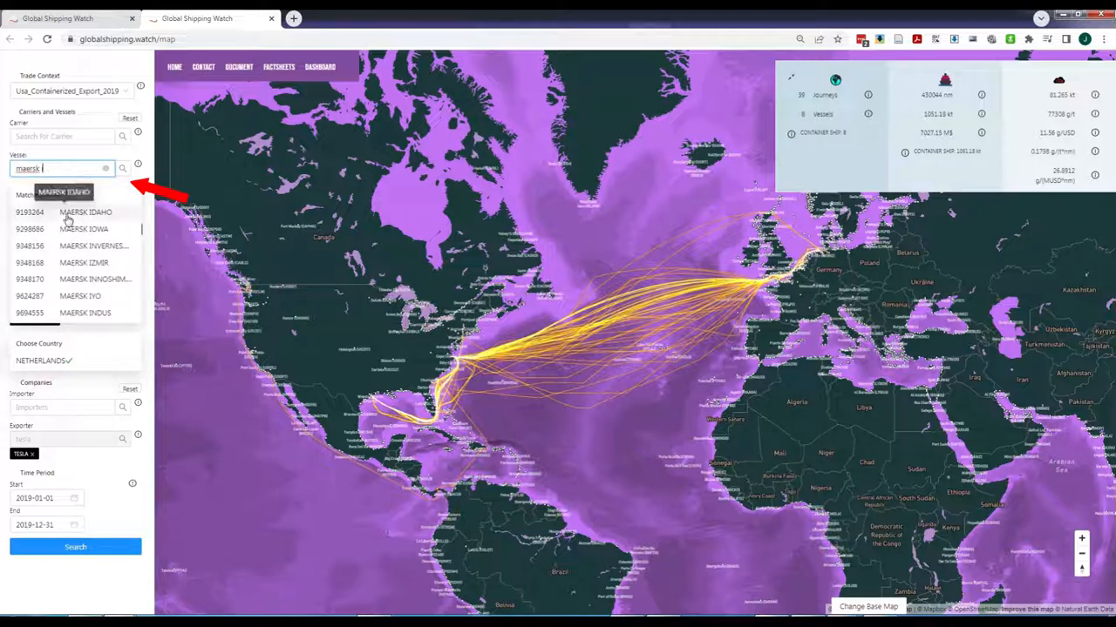
pyautogui.click(85, 213)
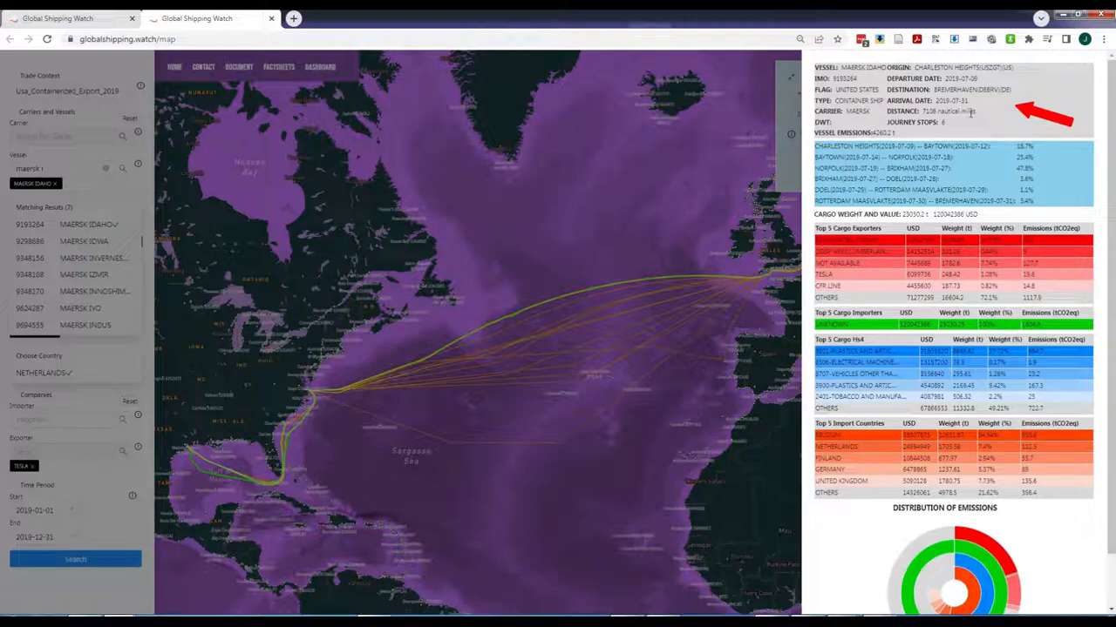
pyautogui.doubleClick(948, 112)
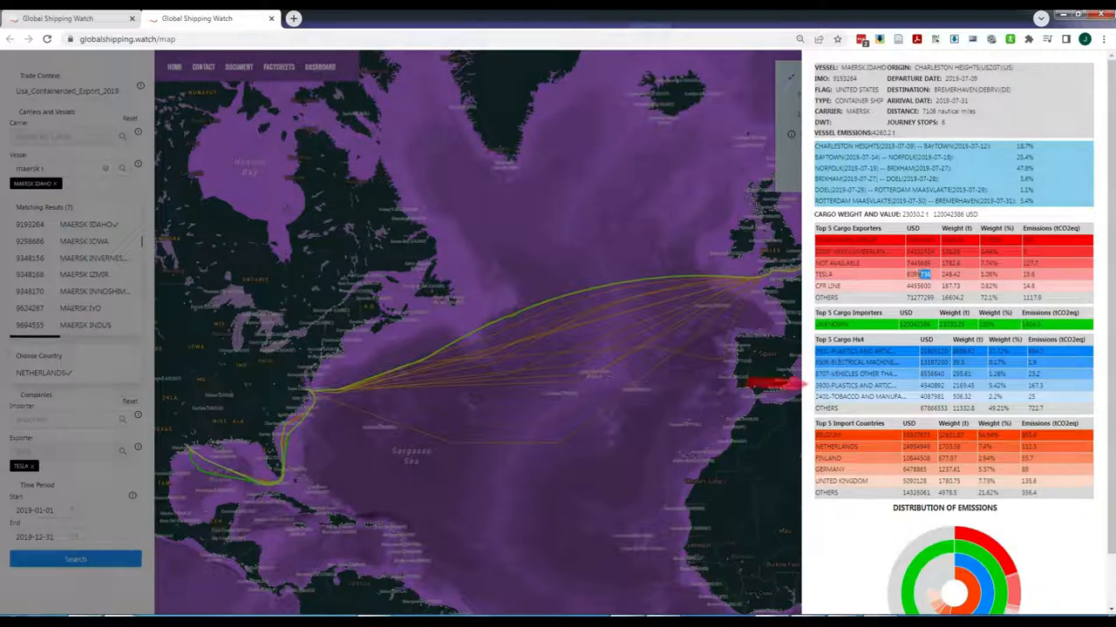
pyautogui.scroll(-3)
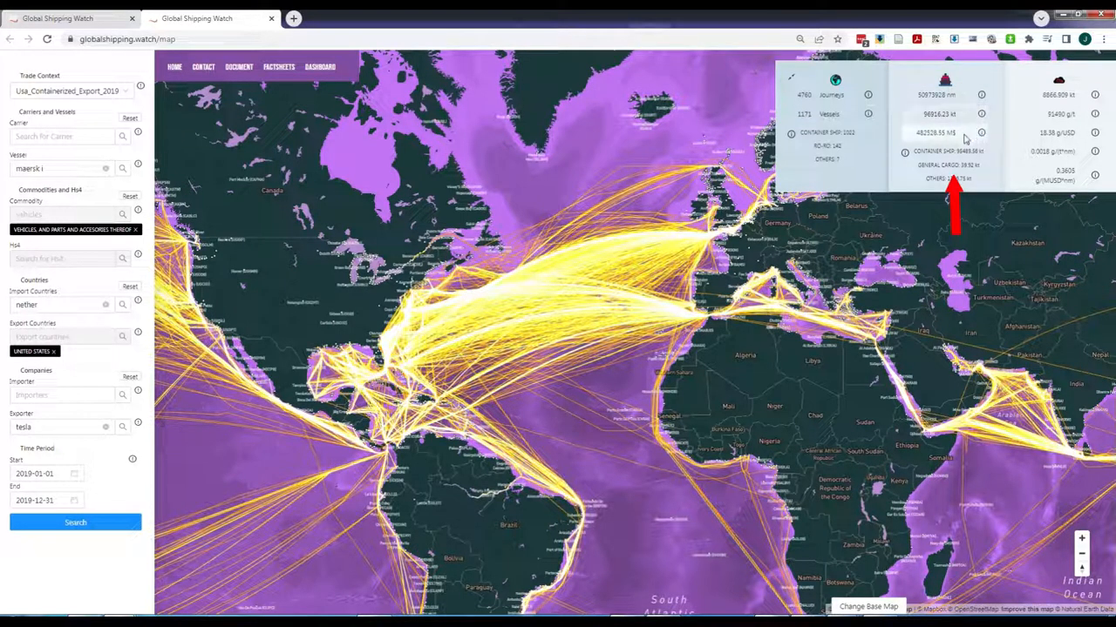
pyautogui.moveTo(924, 140)
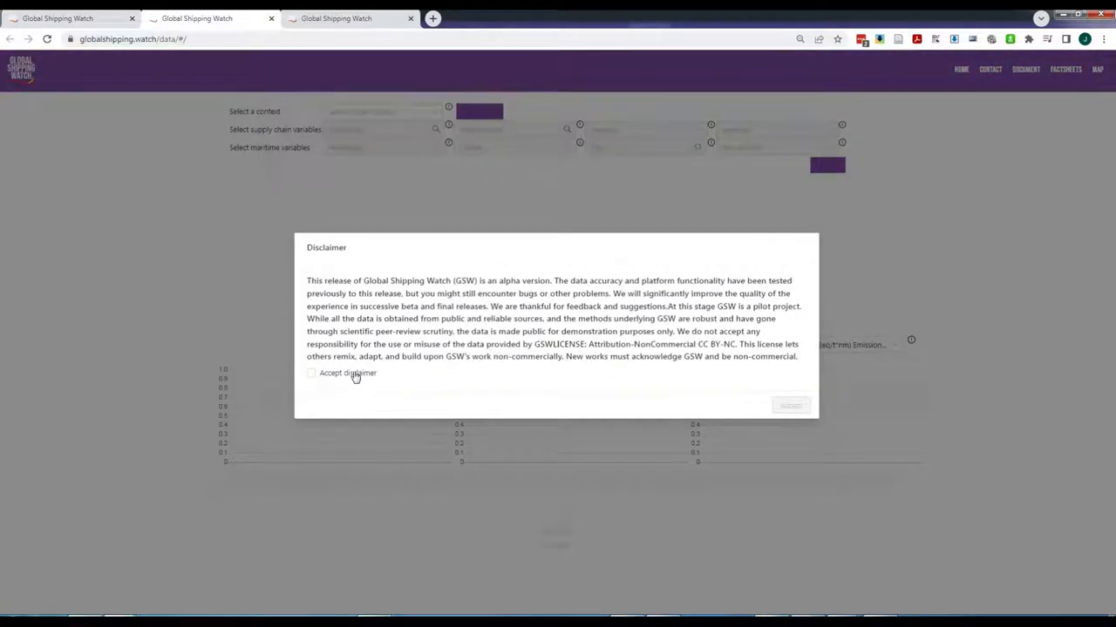
# Tick the 'Accept disclaimer' checkbox on the data page's Disclaimer dialog
pyautogui.click(311, 373)
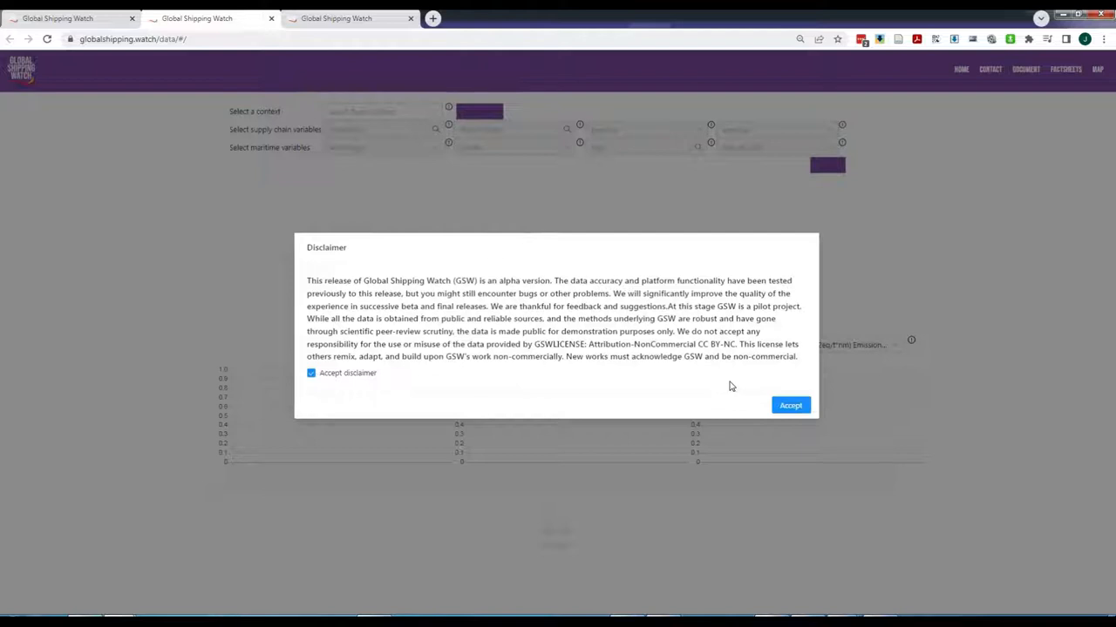
pyautogui.moveTo(784, 416)
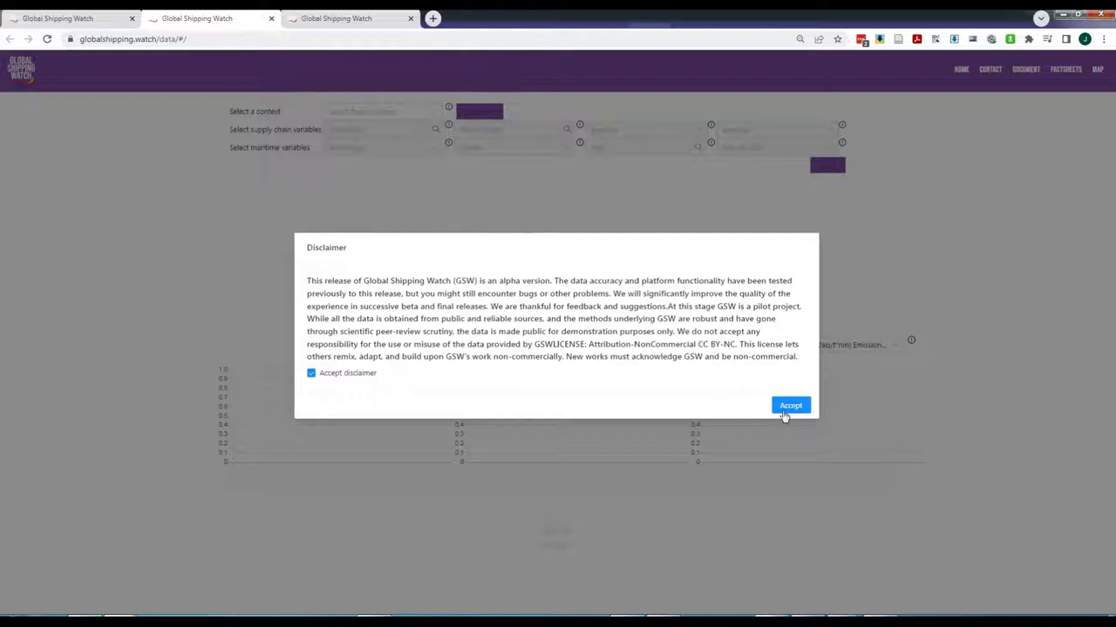
# Accept the disclaimer and choose the Usa_Containerized_Export_2019 context
pyautogui.click(790, 404)
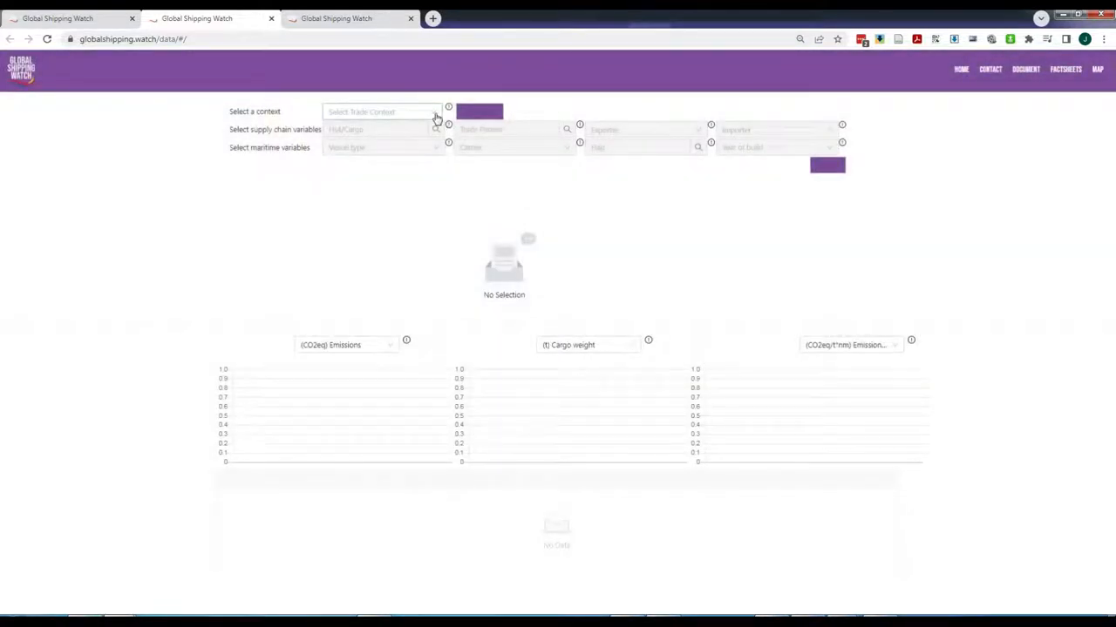
pyautogui.click(382, 112)
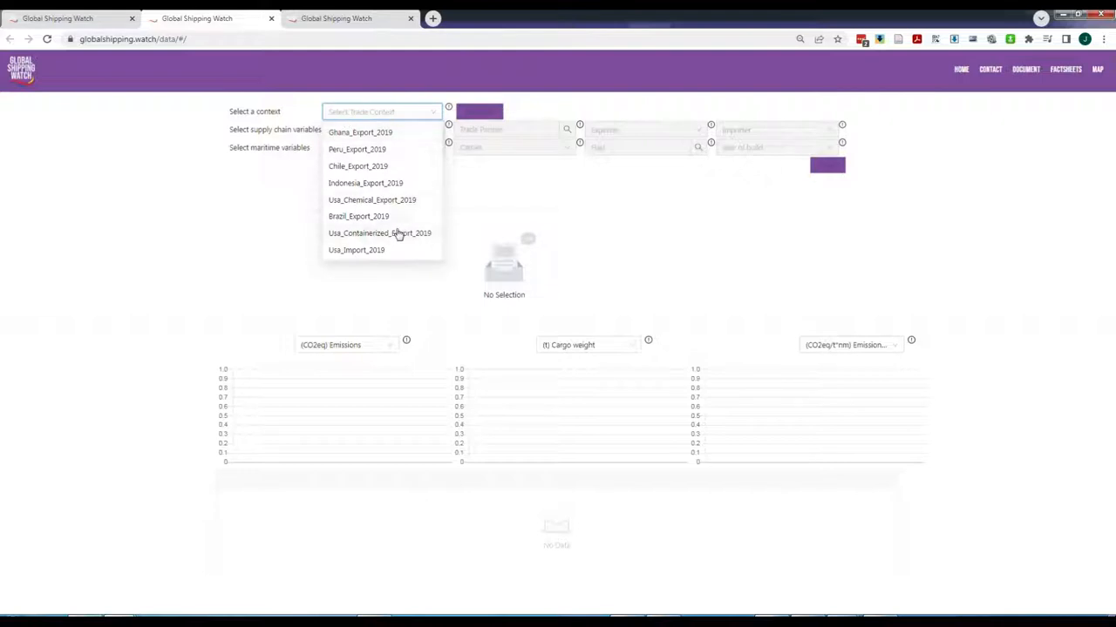
pyautogui.click(380, 234)
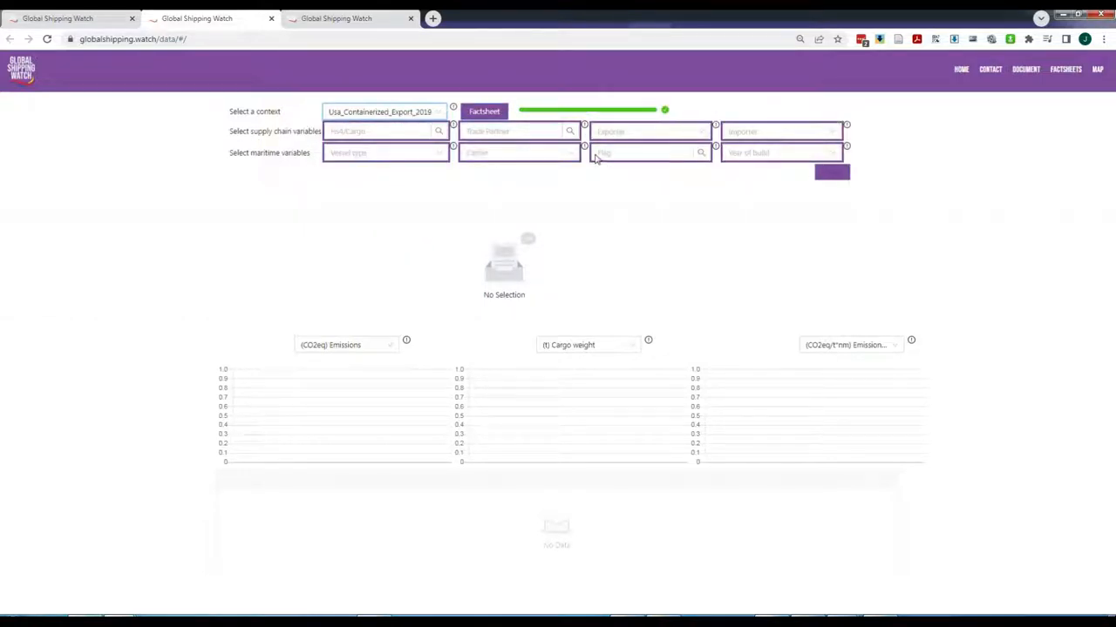
# Choose TESLA from the Exporter dropdown list
pyautogui.click(648, 132)
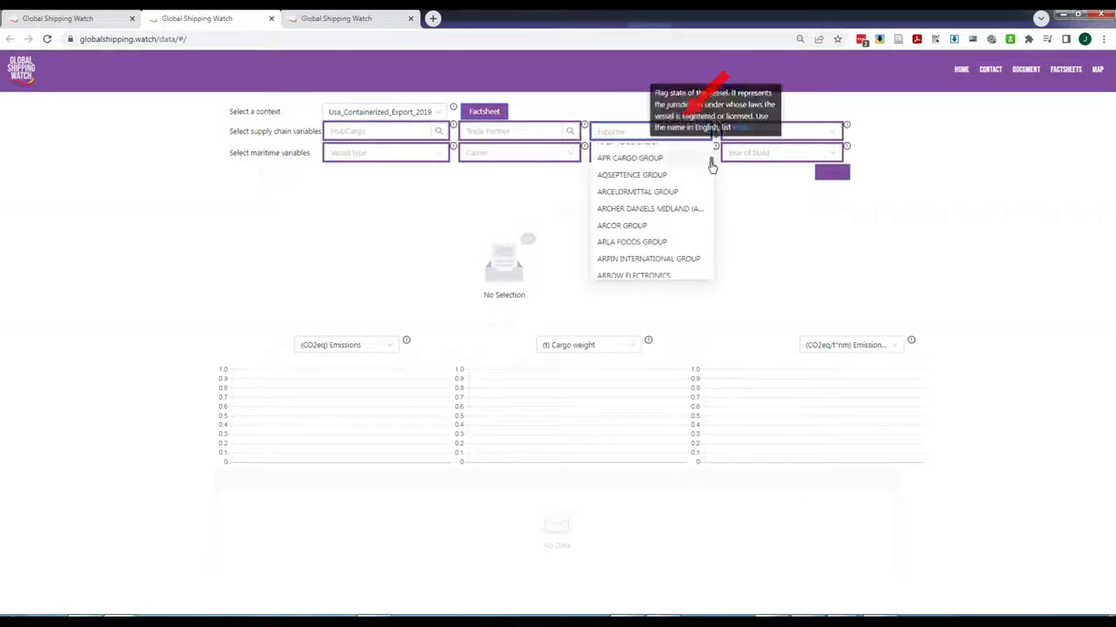
pyautogui.scroll(-3)
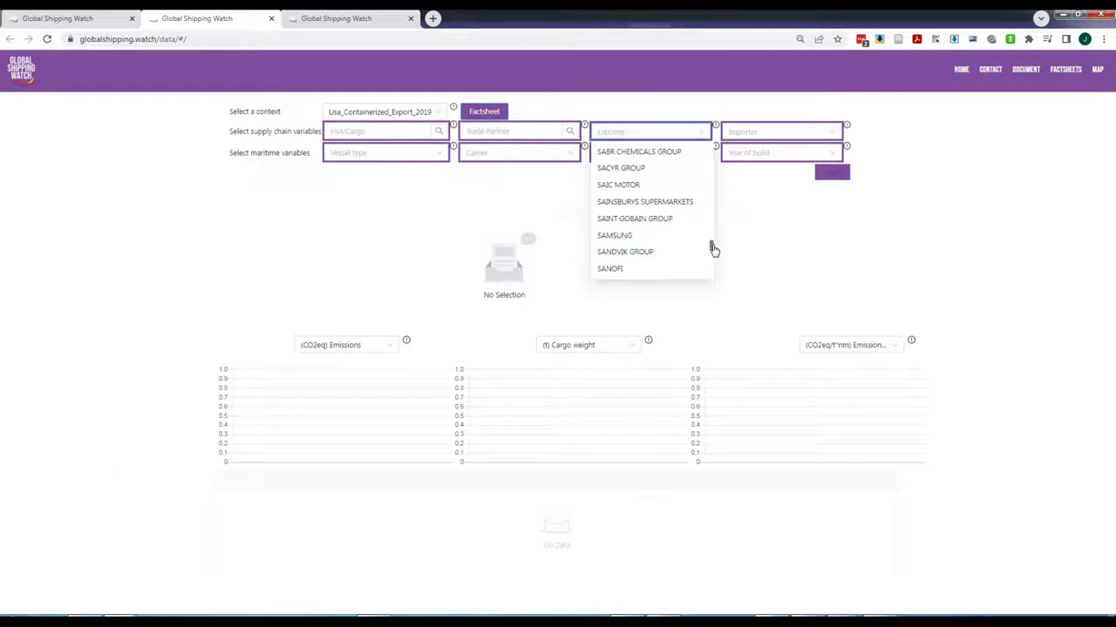
pyautogui.scroll(-3)
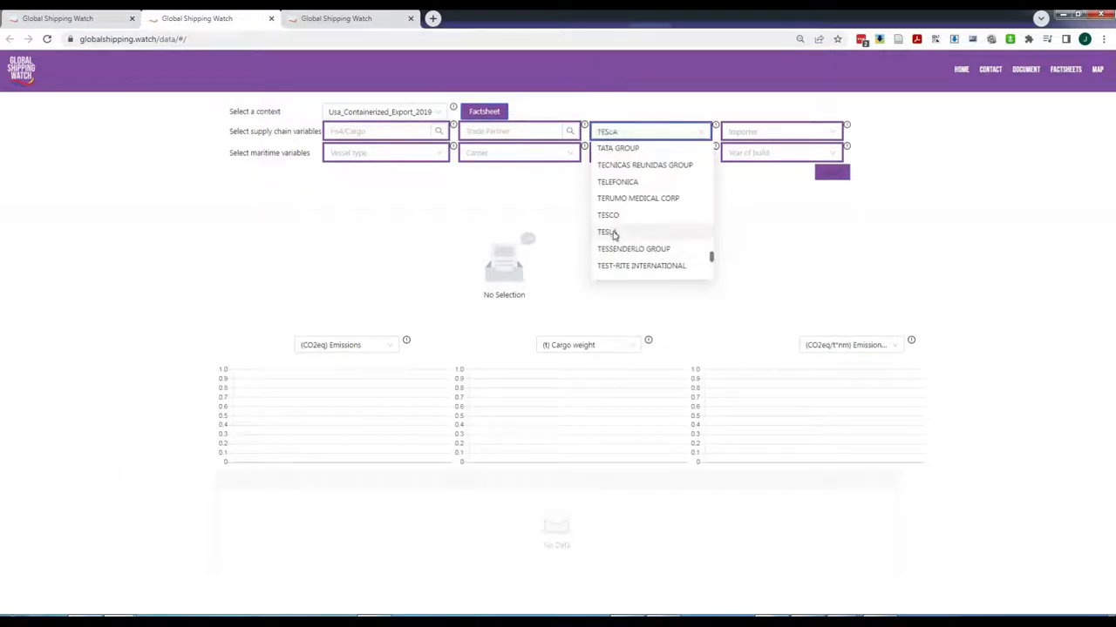
pyautogui.click(606, 232)
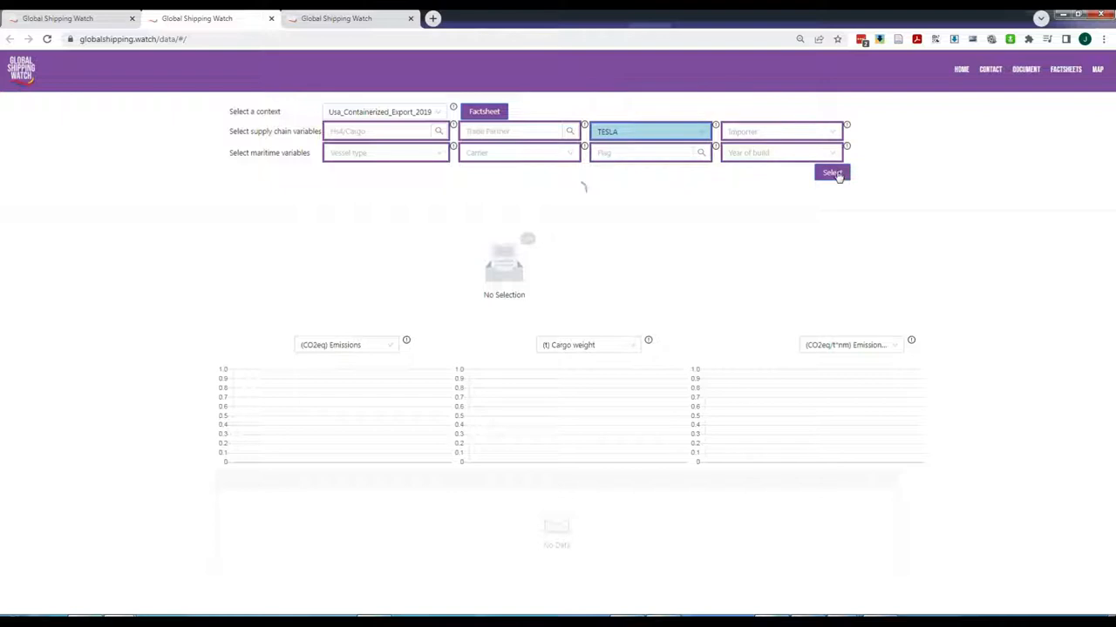
# Add the TESLA filter as Selection 1, generating its emissions and cargo weight charts and data table
pyautogui.click(832, 172)
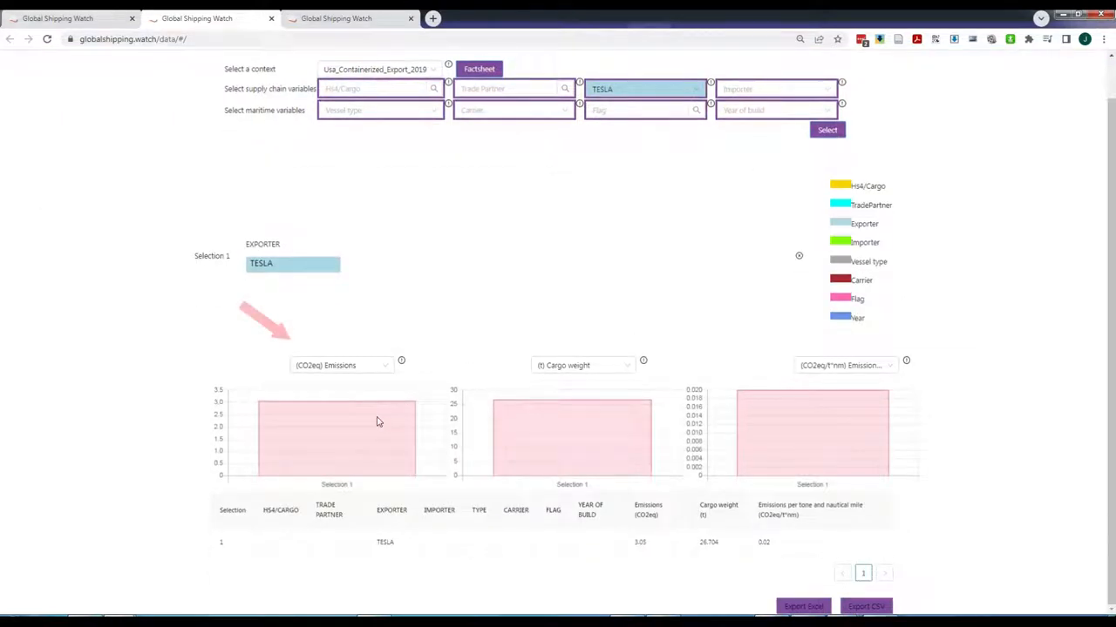
pyautogui.moveTo(792, 418)
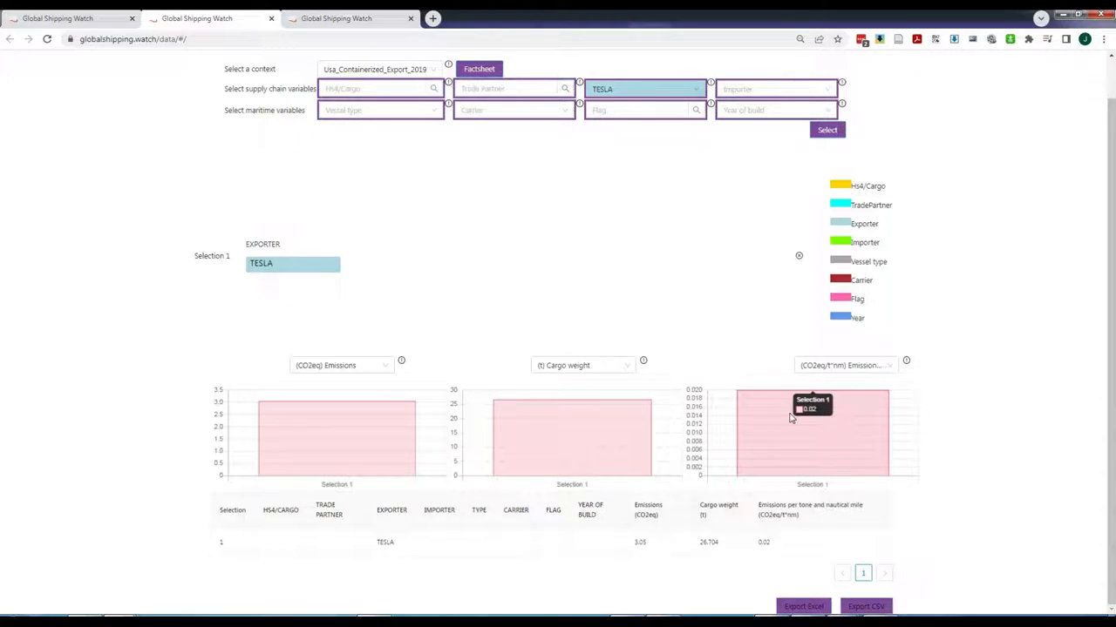
pyautogui.scroll(3)
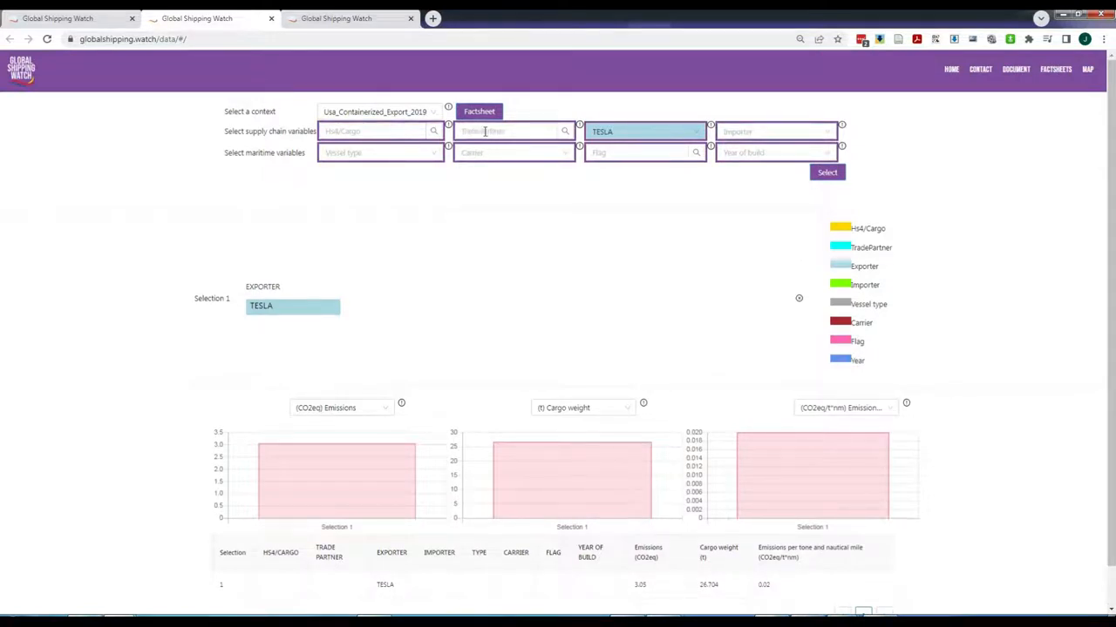
# Create Selection 2 pairing exporter Tesla with trade partner Netherlands, added beside Selection 1
pyautogui.write('nether')
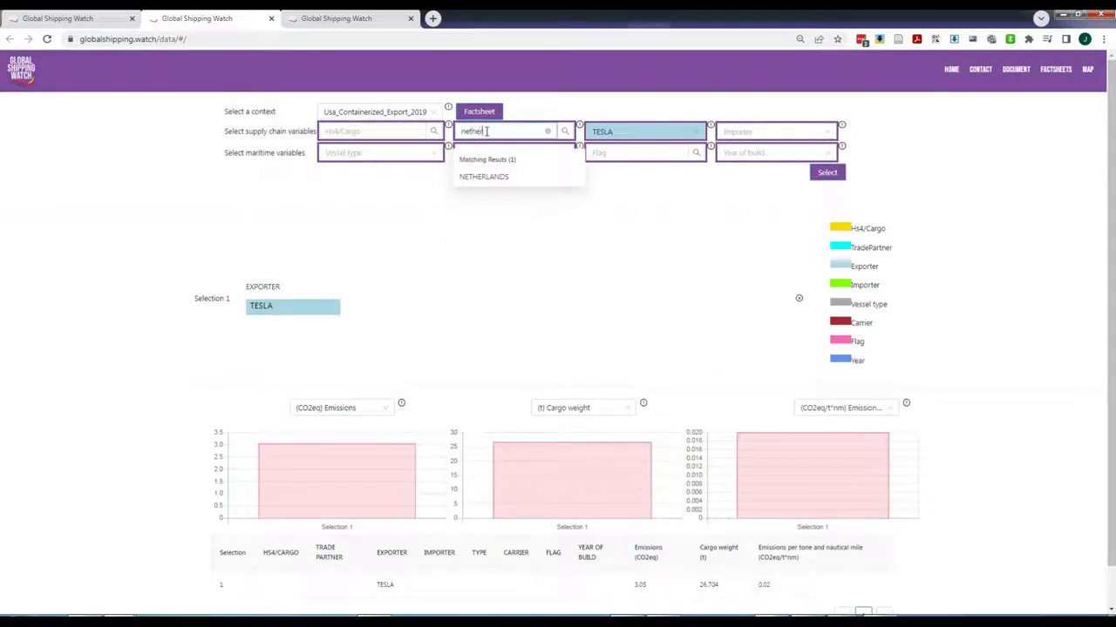
pyautogui.click(484, 176)
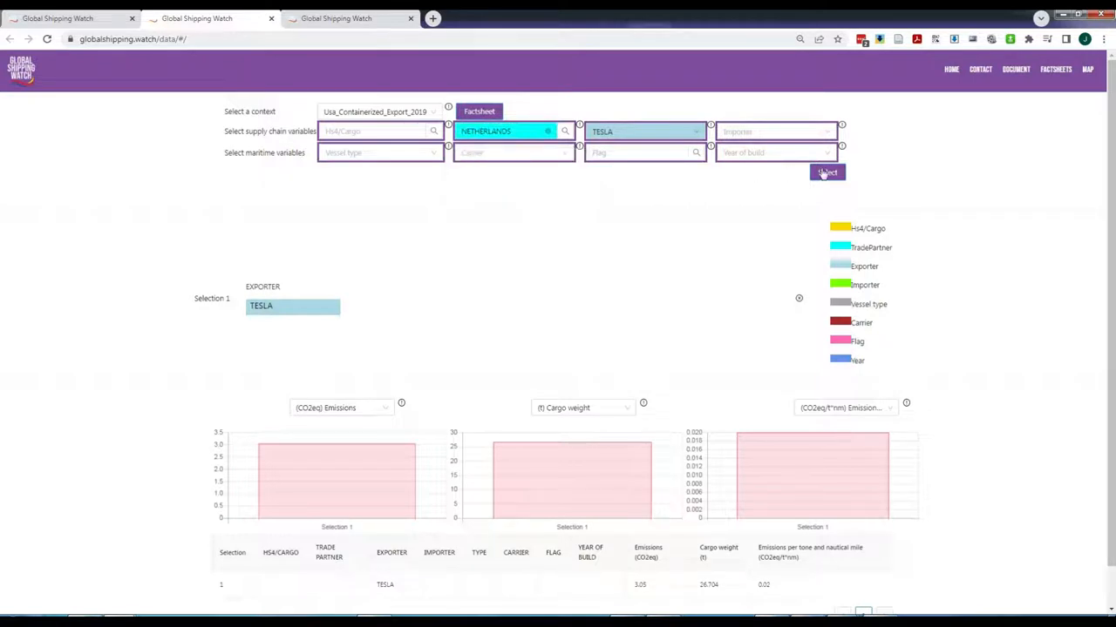
pyautogui.click(826, 173)
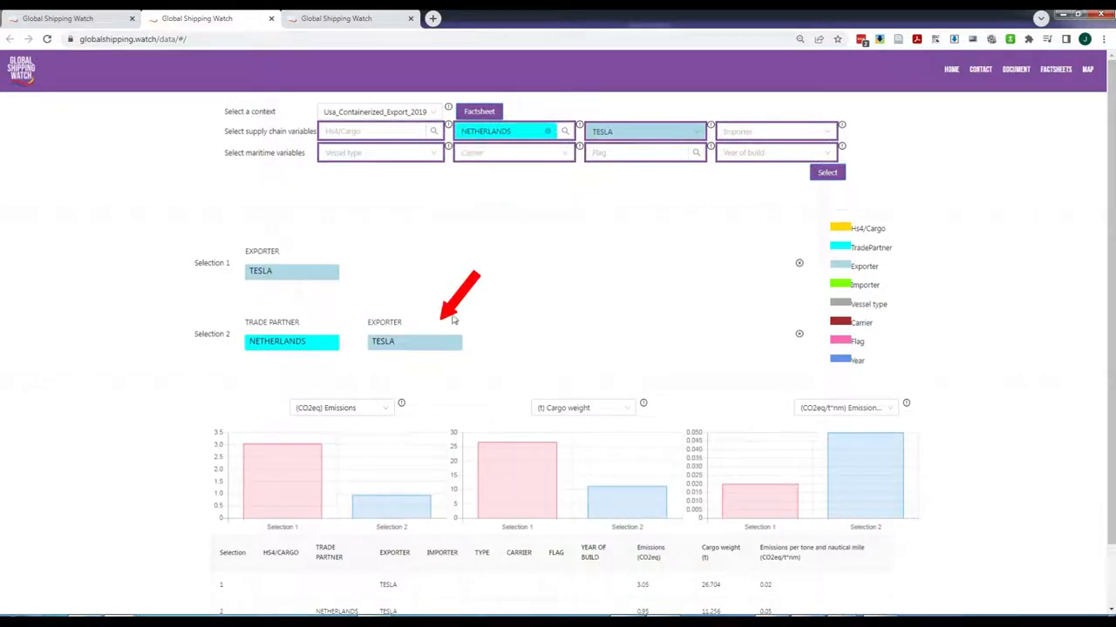
pyautogui.moveTo(317, 338)
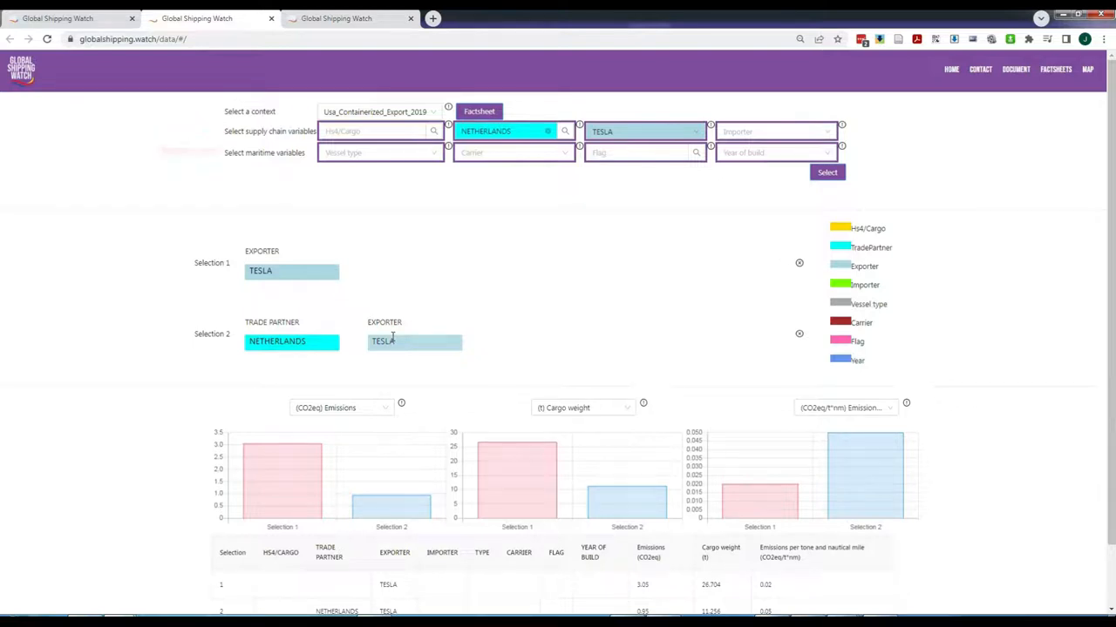
pyautogui.click(774, 154)
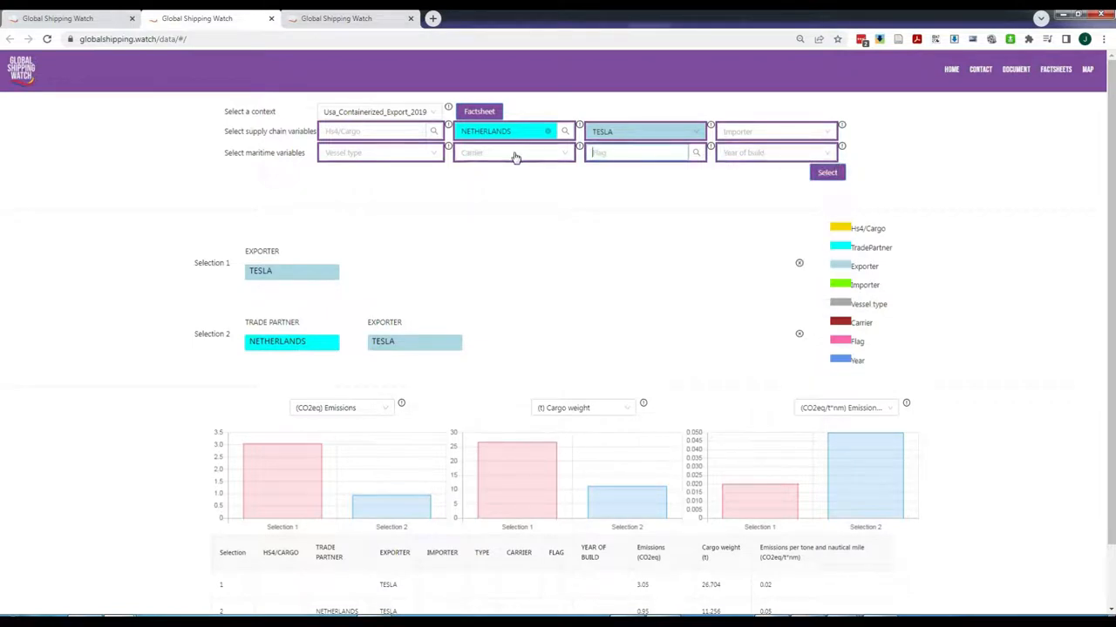
pyautogui.click(512, 154)
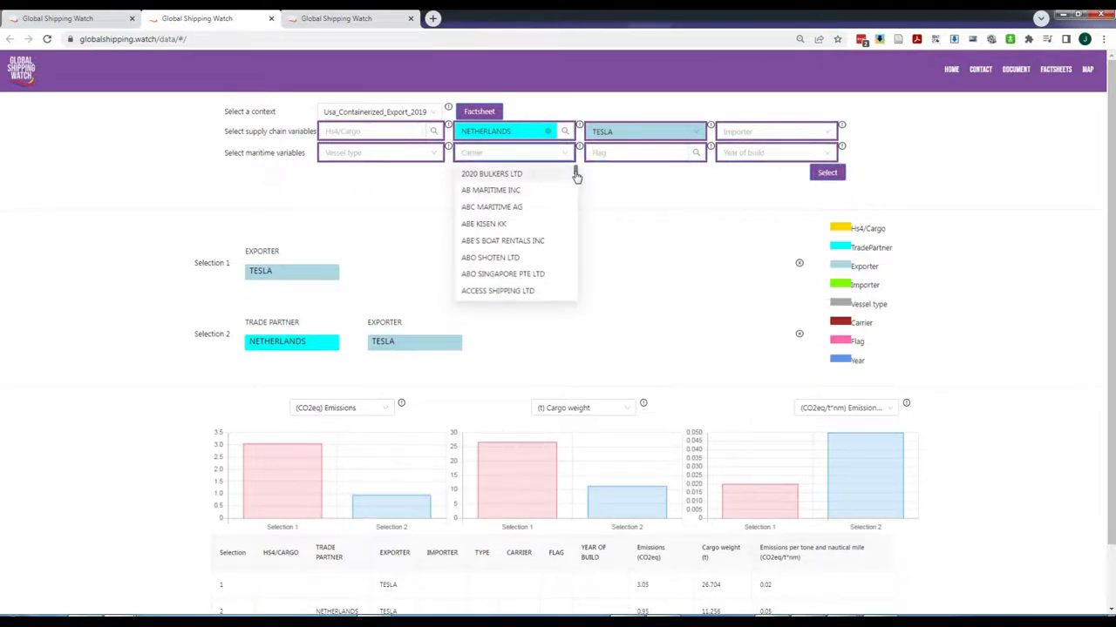
pyautogui.scroll(-3)
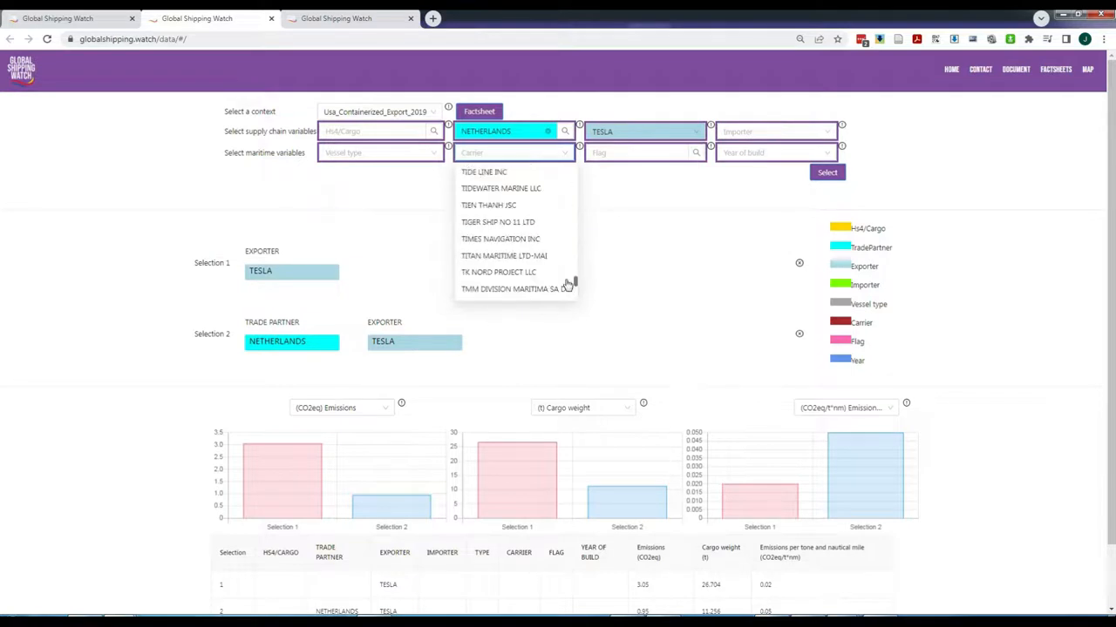
pyautogui.click(380, 153)
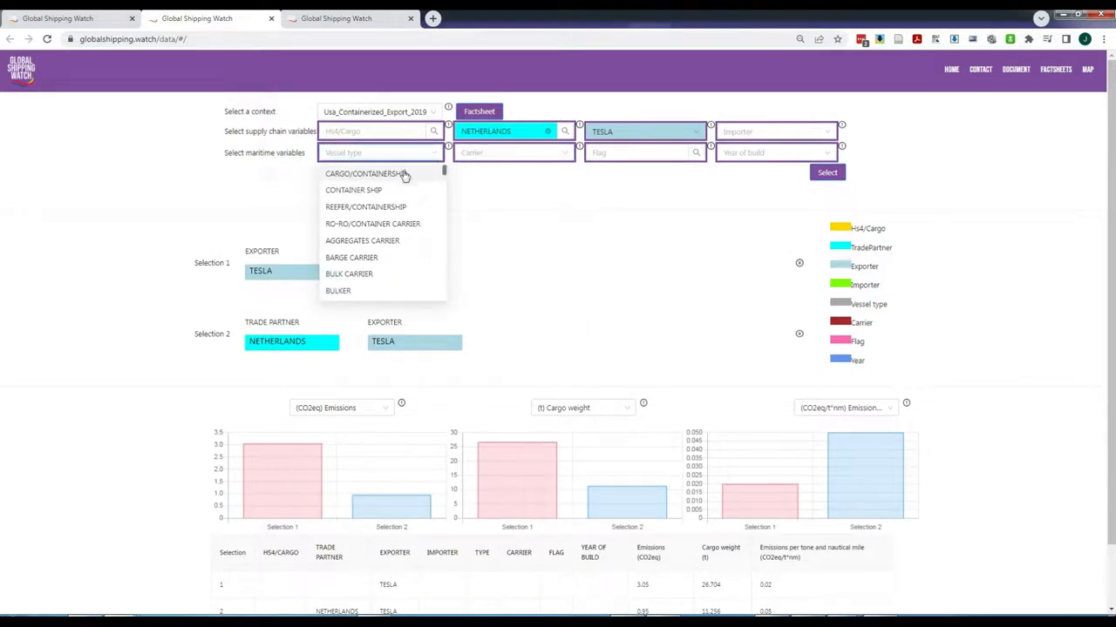
pyautogui.moveTo(509, 230)
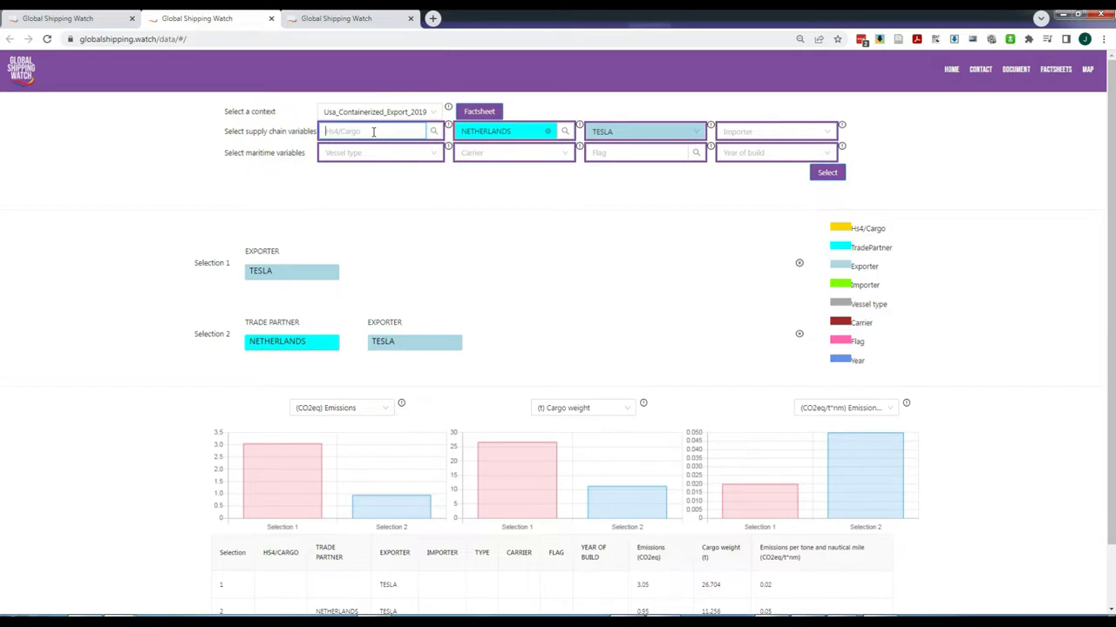
pyautogui.scroll(-3)
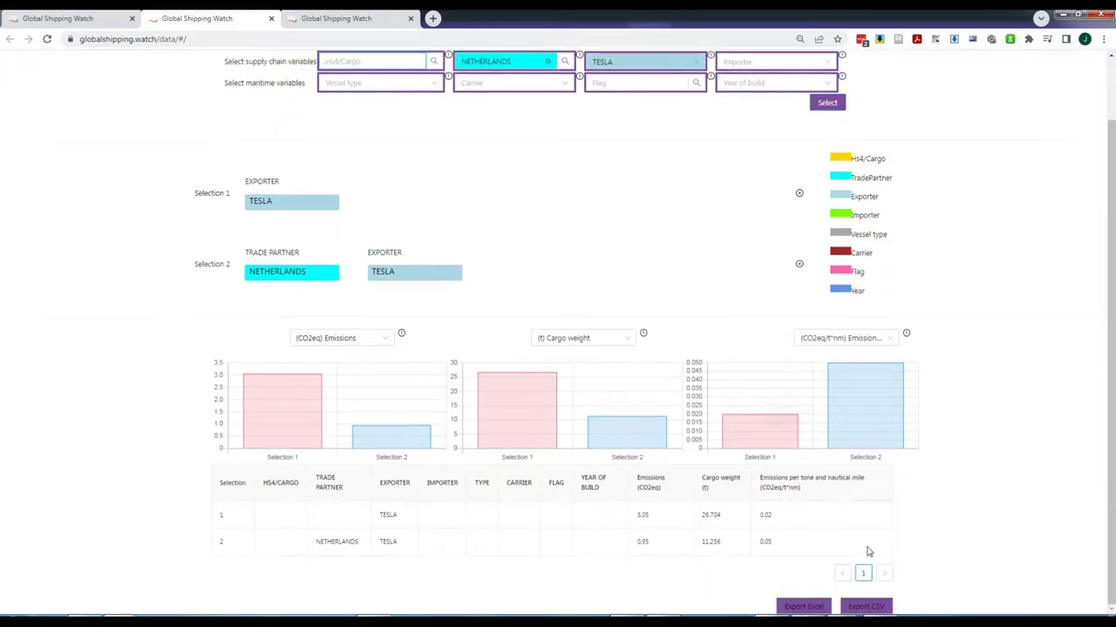
pyautogui.click(865, 606)
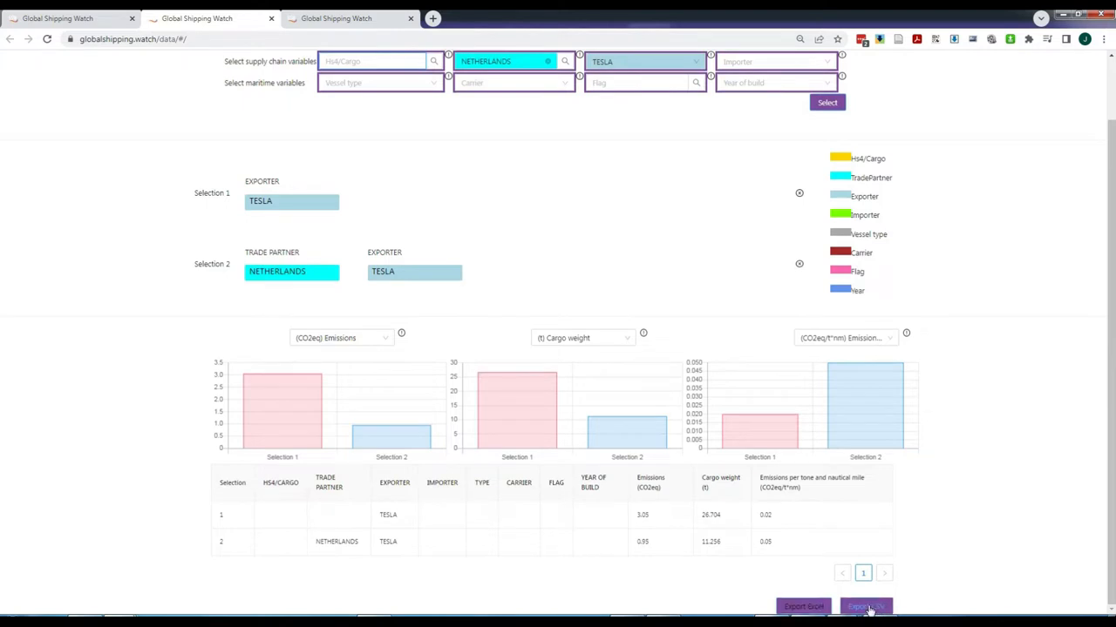